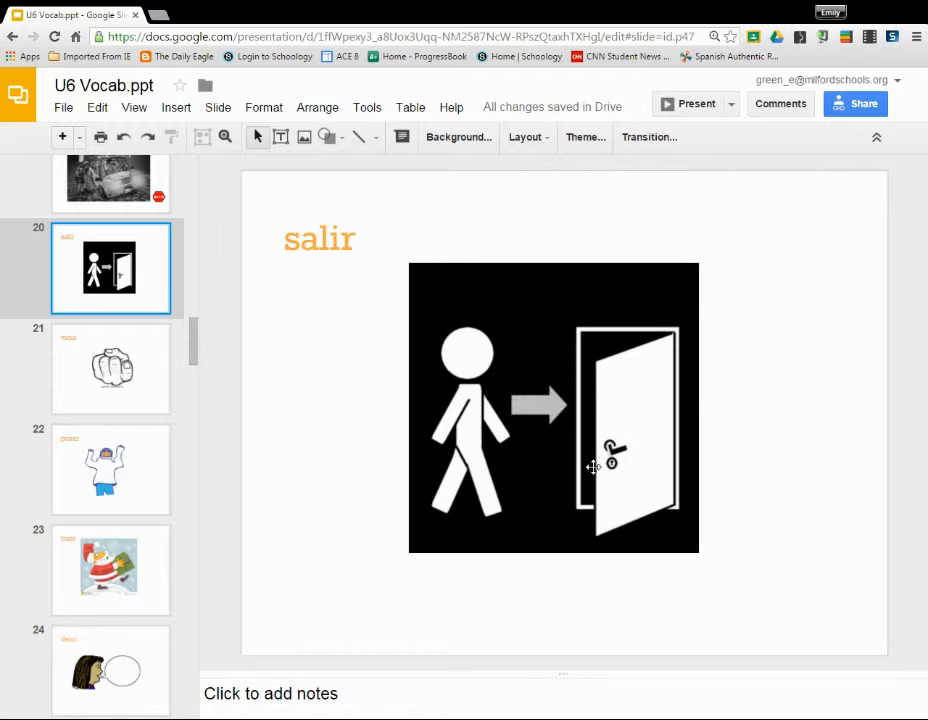
Start presenting the U6 Vocab deck full-screen at the irregular yo form verb table
left_click(688, 103)
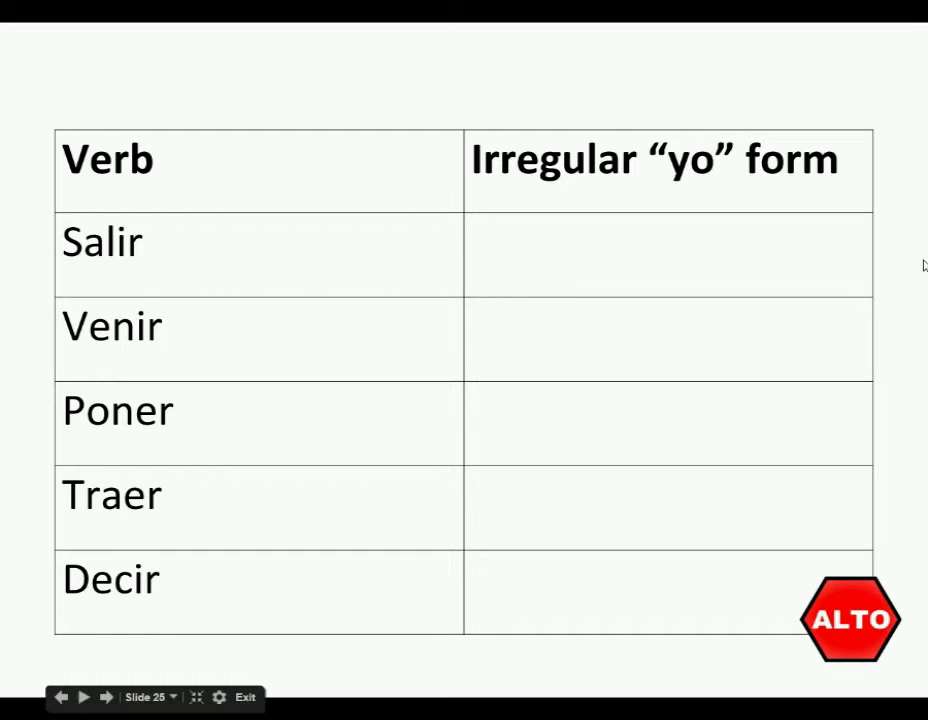
mouse_move(614, 188)
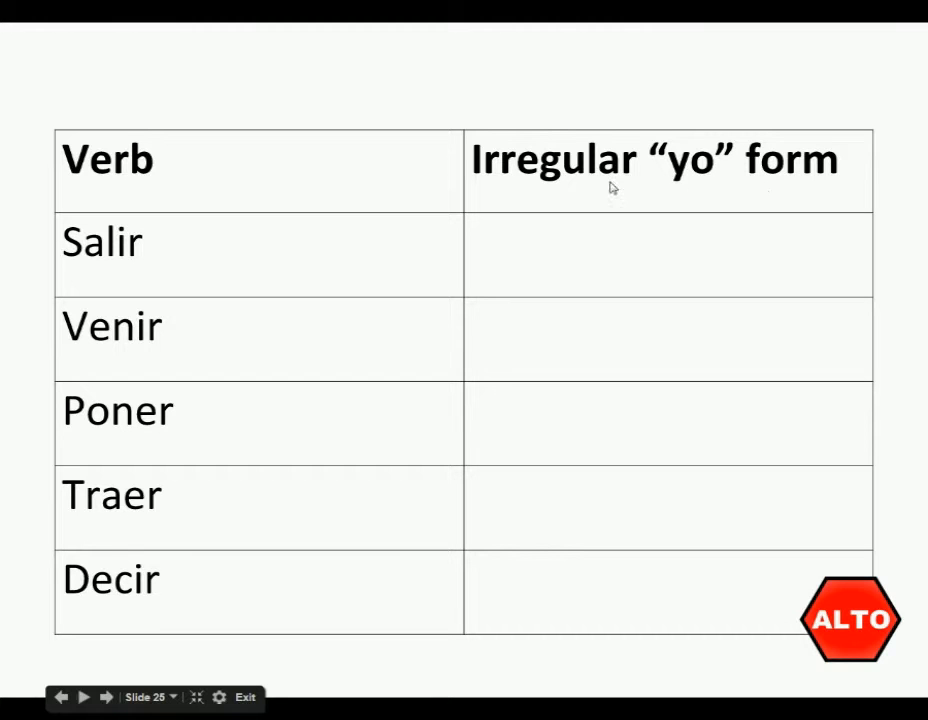
mouse_move(340, 121)
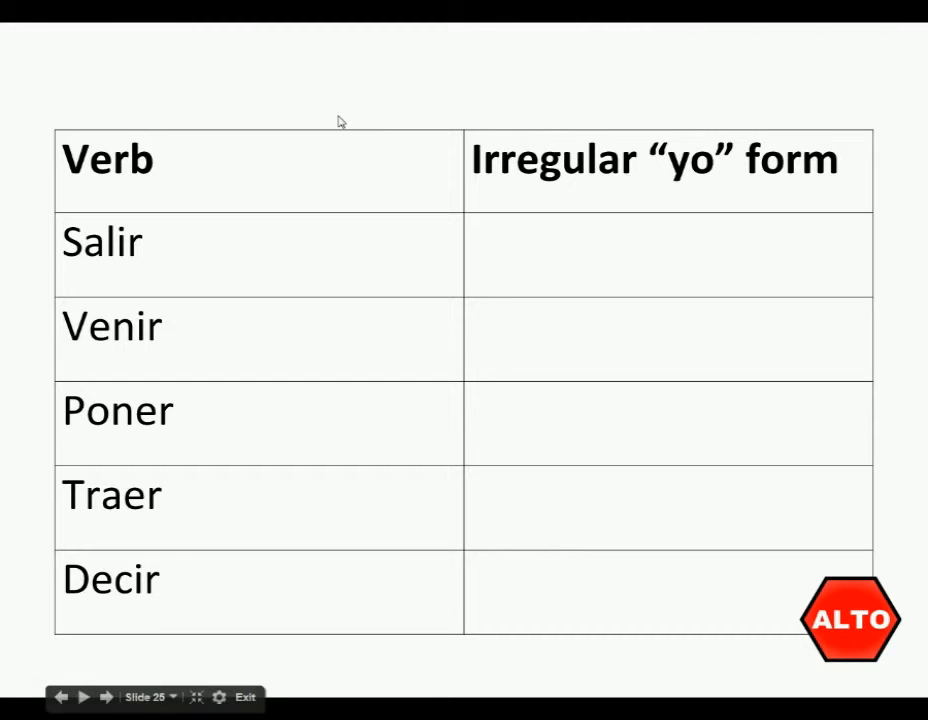
mouse_move(145, 318)
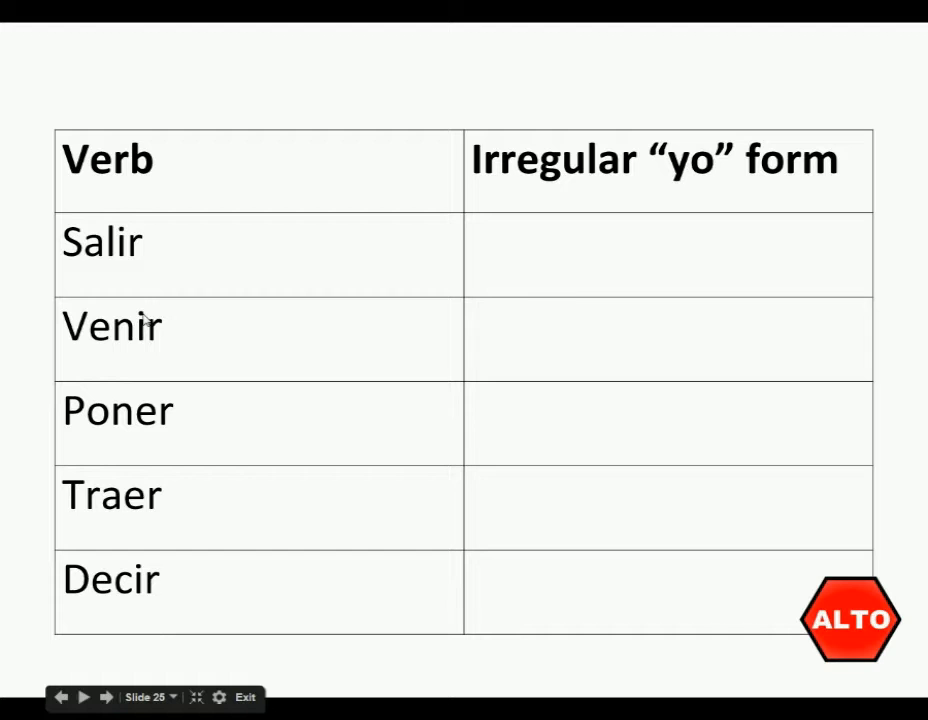
mouse_move(173, 444)
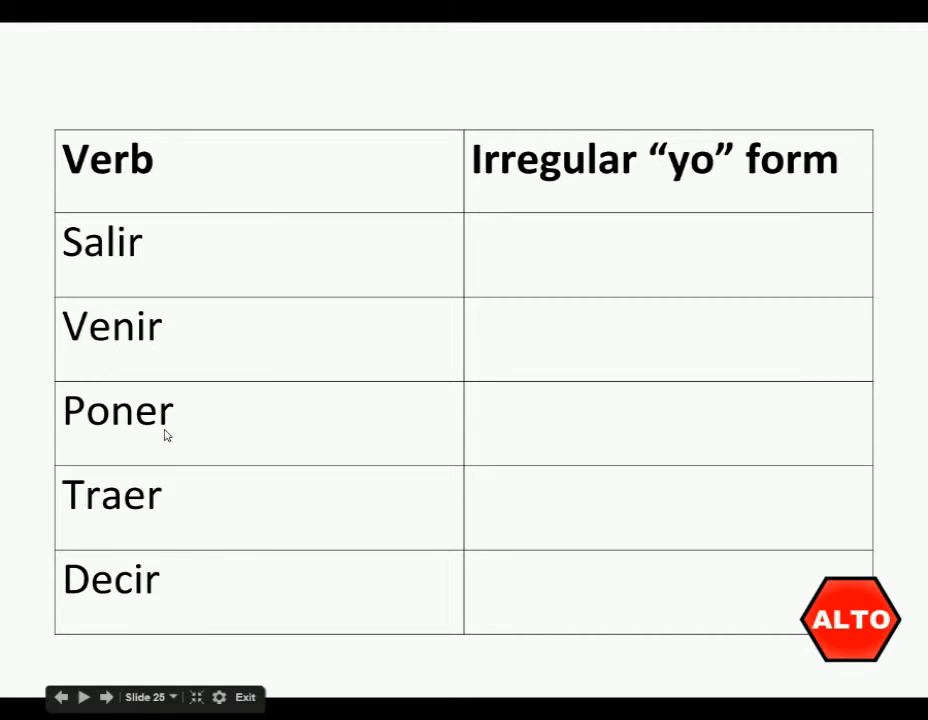
mouse_move(148, 520)
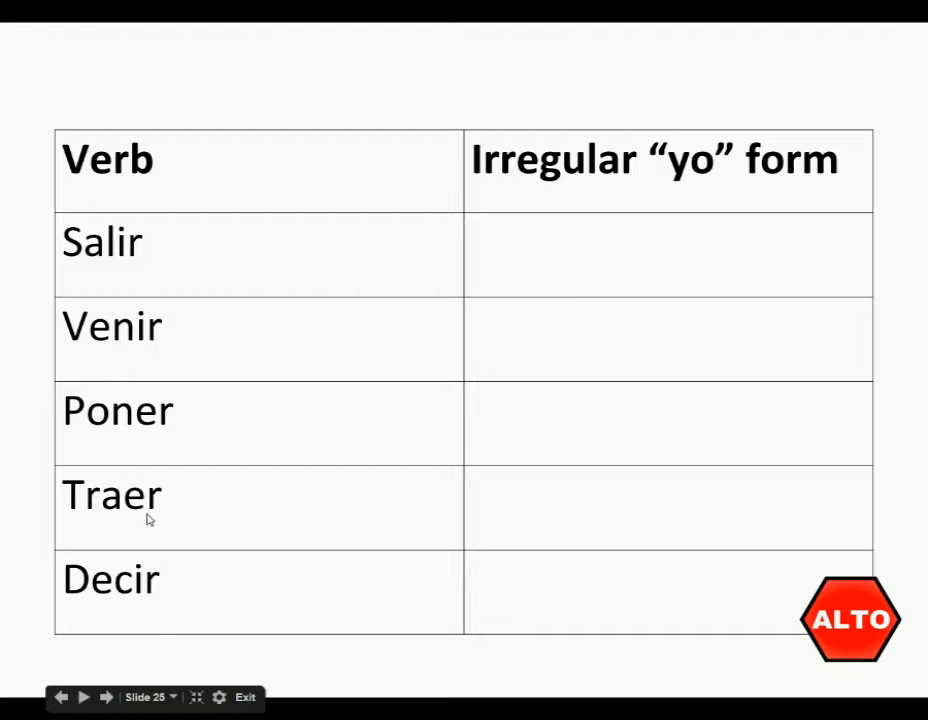
mouse_move(764, 90)
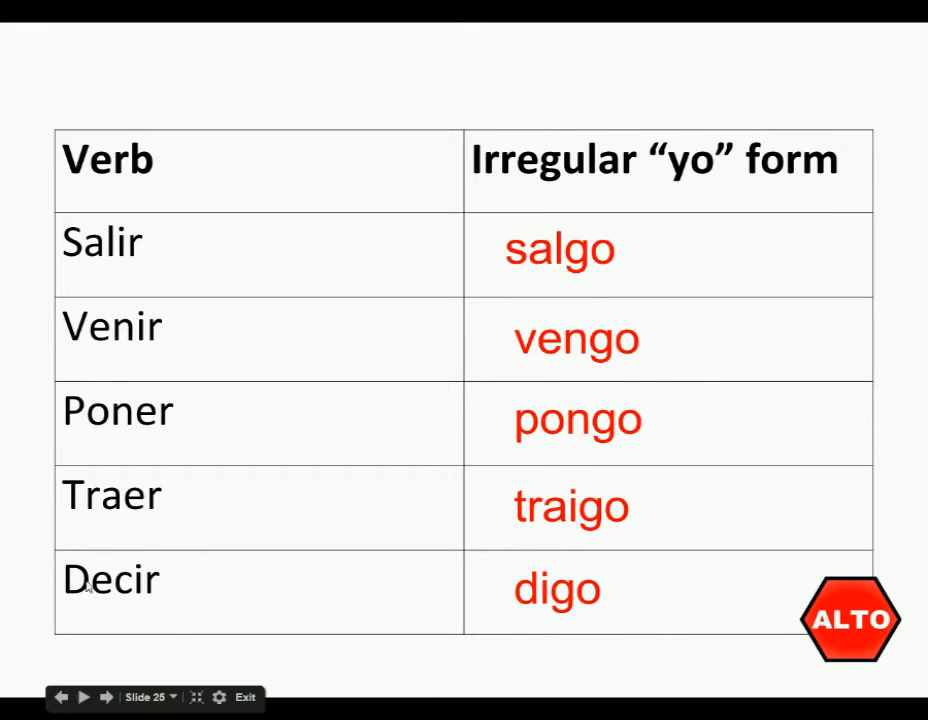
mouse_move(548, 634)
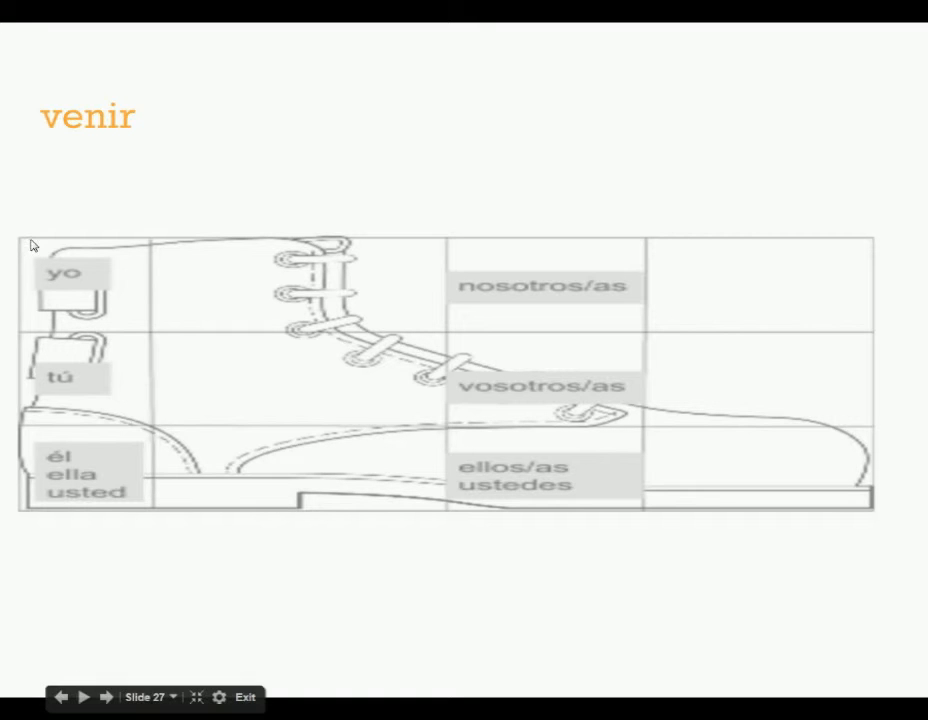
mouse_move(683, 142)
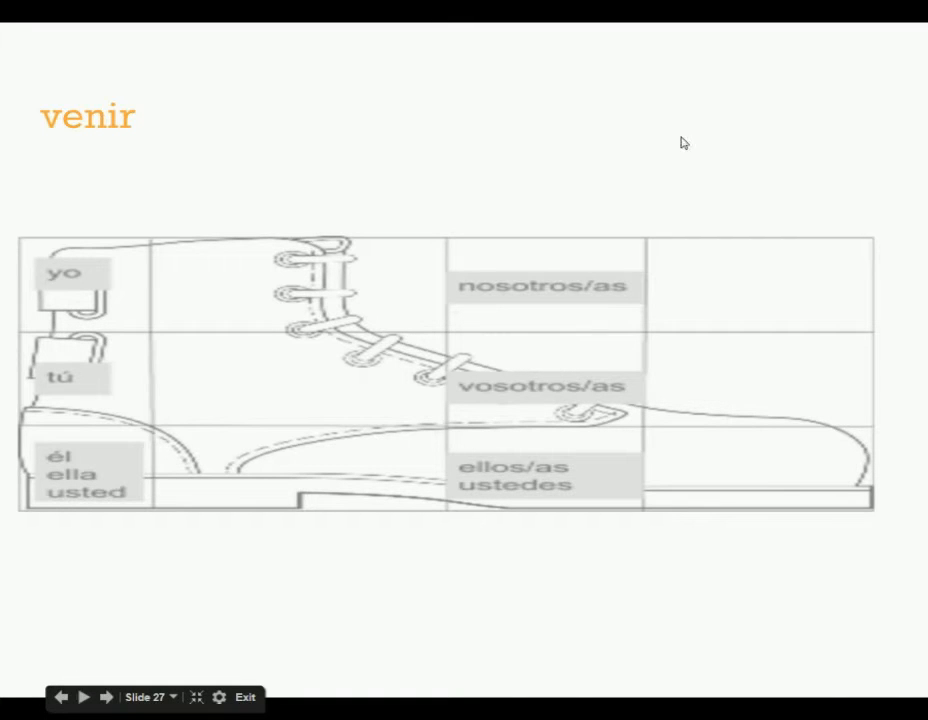
mouse_move(755, 492)
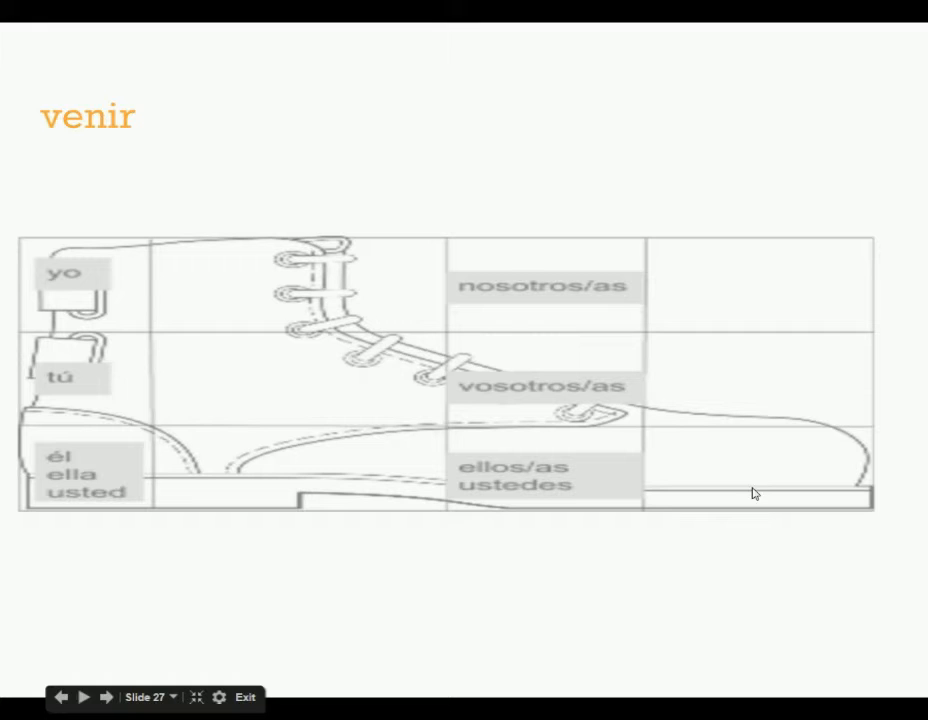
mouse_move(108, 479)
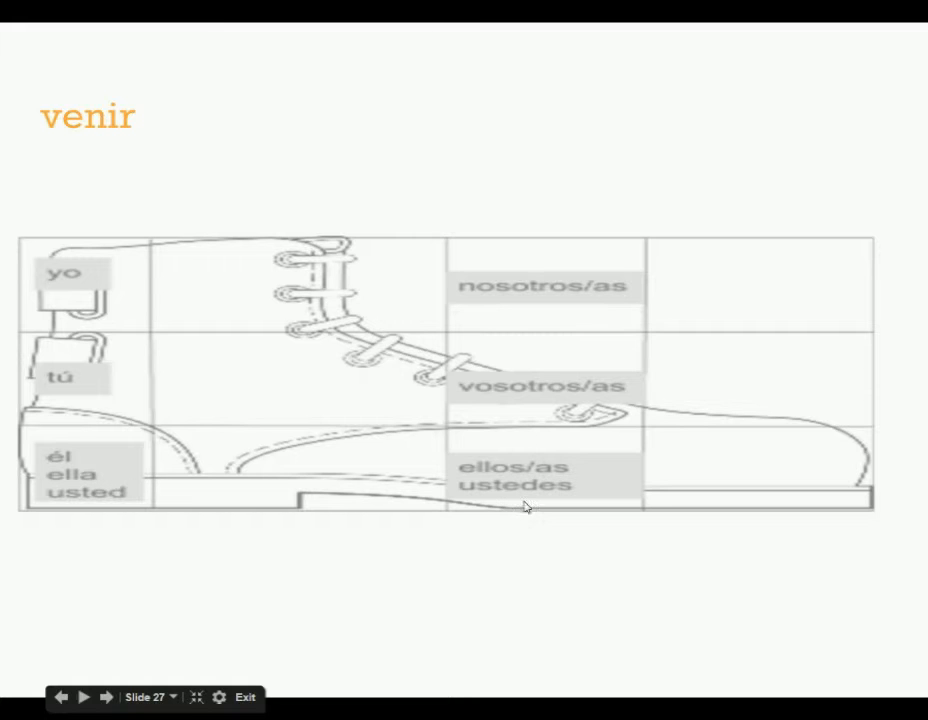
mouse_move(708, 380)
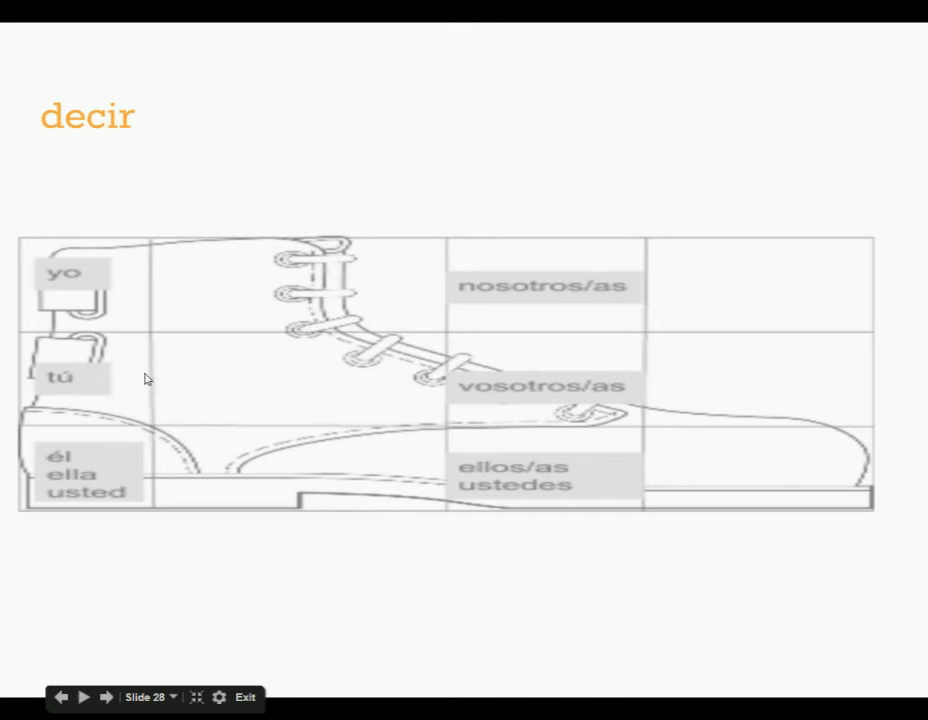
mouse_move(834, 122)
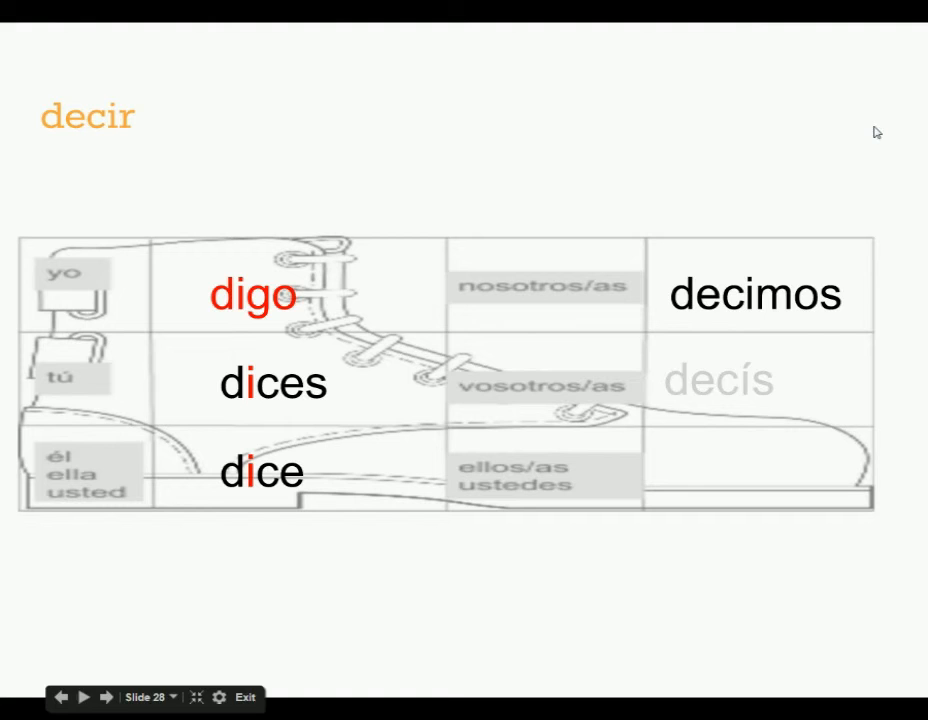
Reveal decir's conjugations digo (red), dices, dice, decimos and decís in the boot chart
left_click(84, 697)
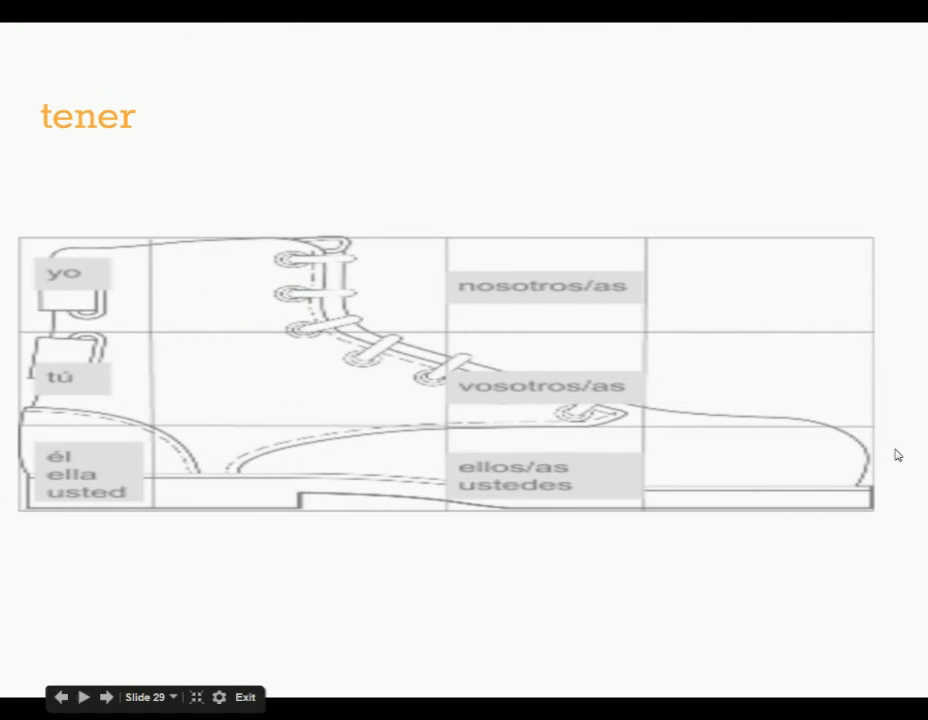
mouse_move(842, 145)
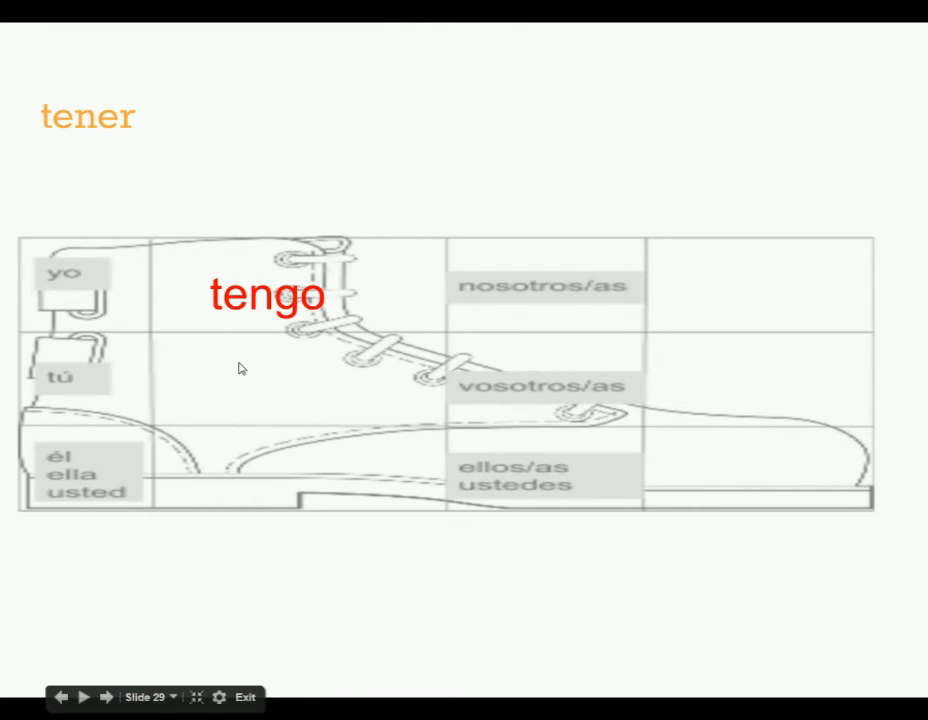
mouse_move(406, 473)
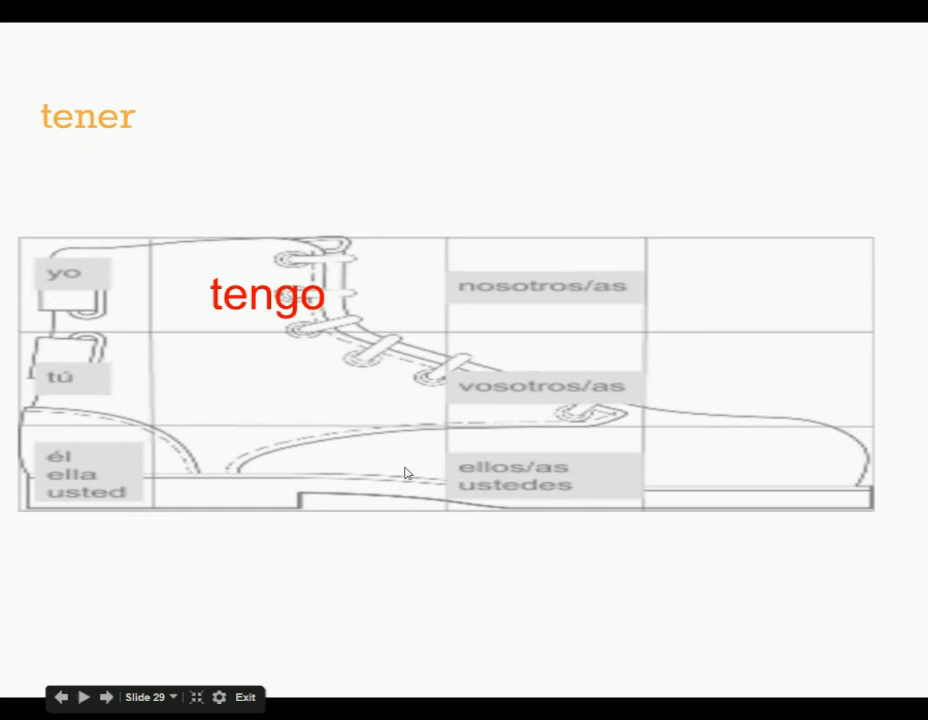
mouse_move(155, 418)
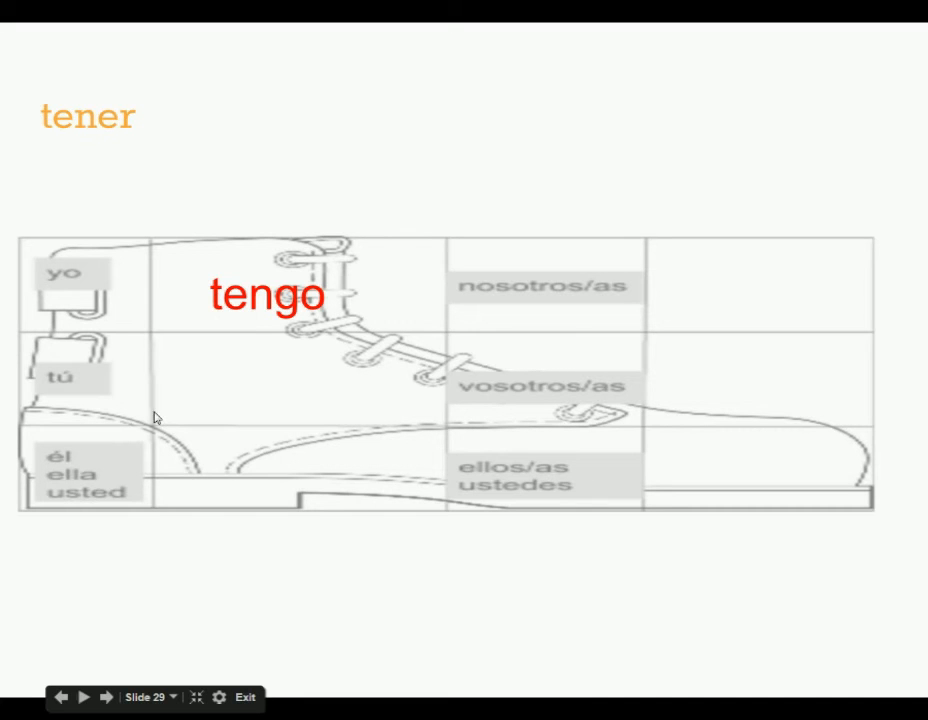
mouse_move(120, 143)
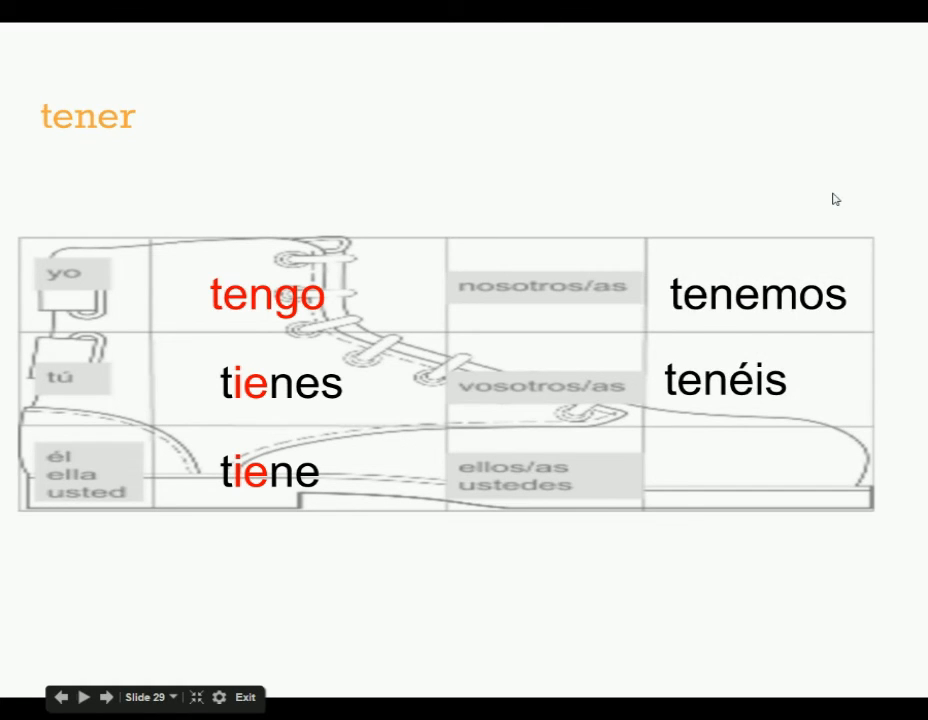
Reveal tener's conjugations tengo (red), tienes, tiene, tenemos and tenéis in the boot chart
left_click(84, 697)
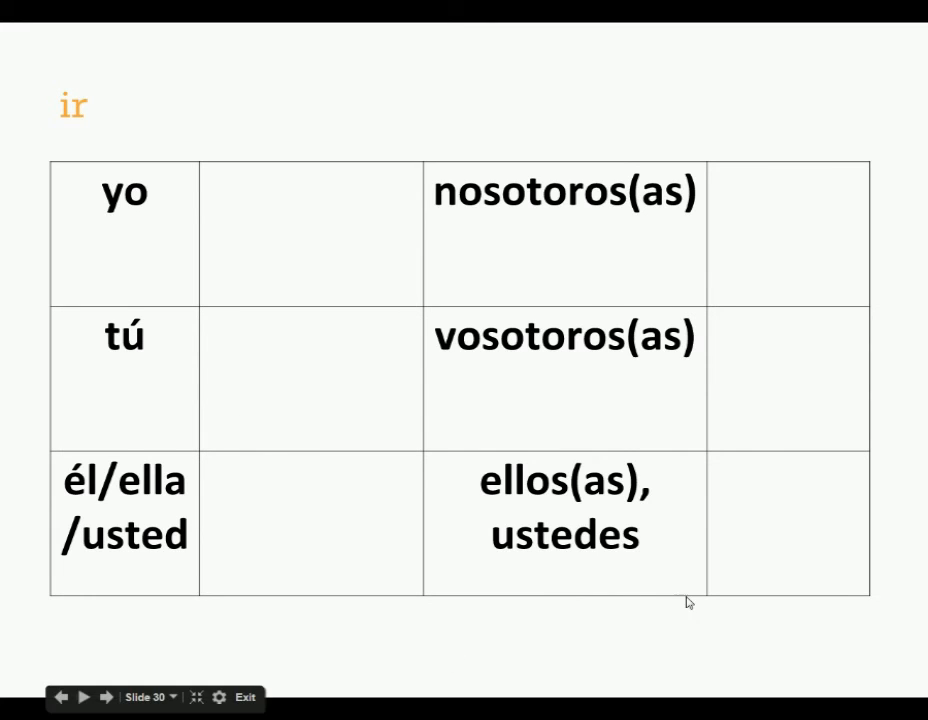
mouse_move(737, 537)
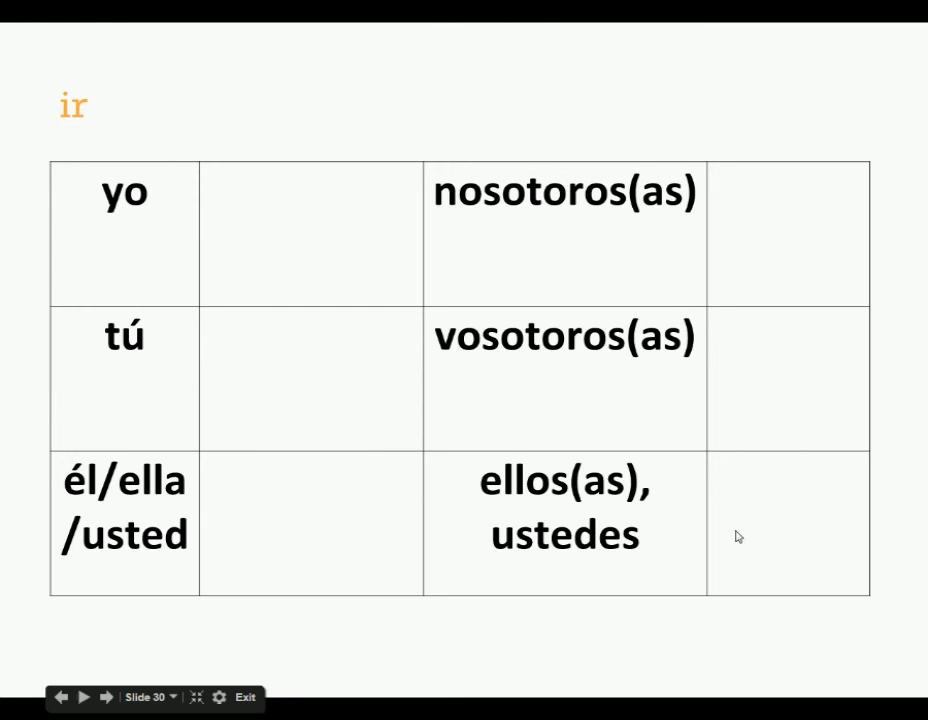
mouse_move(727, 578)
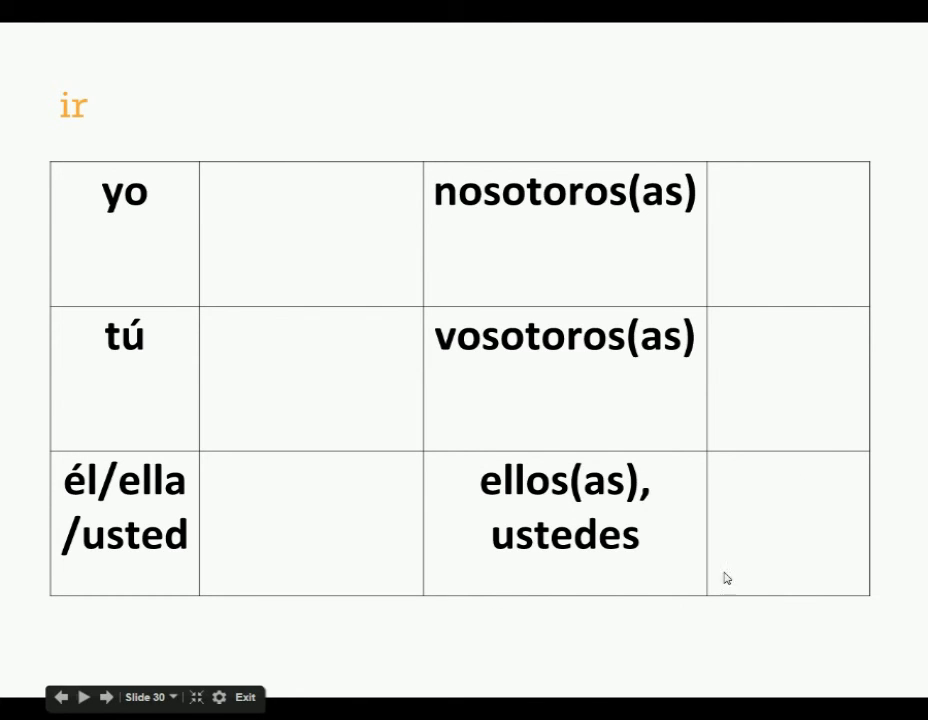
mouse_move(77, 126)
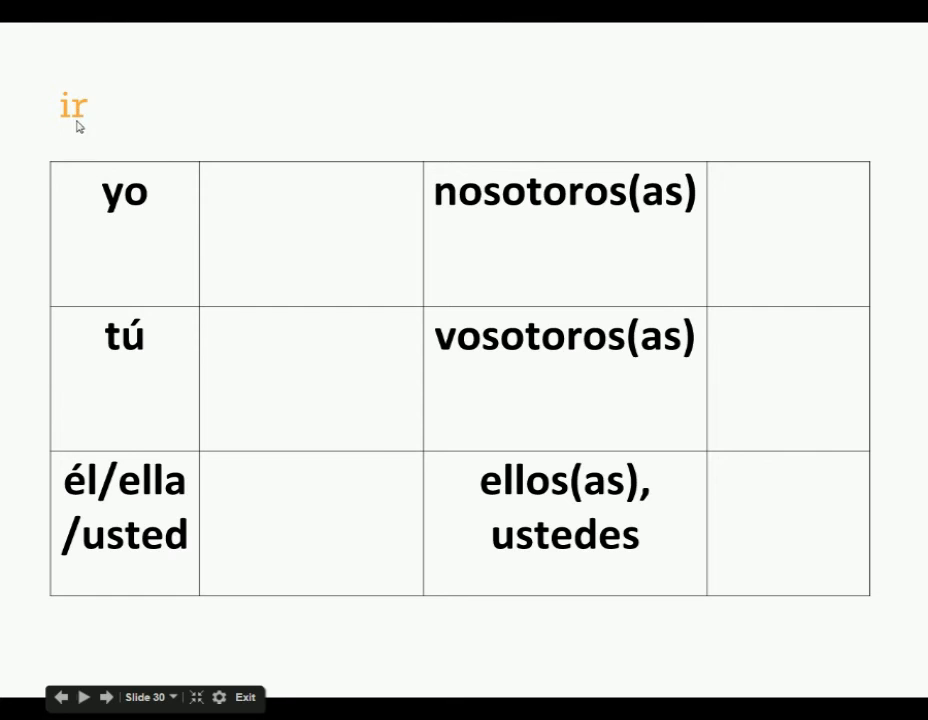
mouse_move(410, 7)
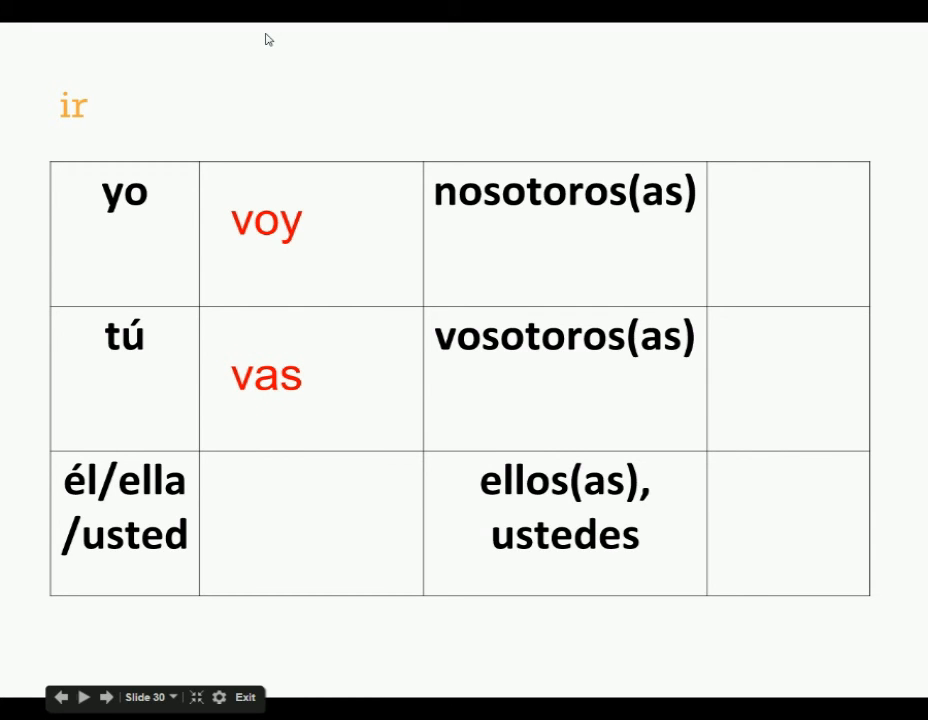
Reveal voy and vas in red in the ir conjugation table, advancing to the ser slide
left_click(108, 697)
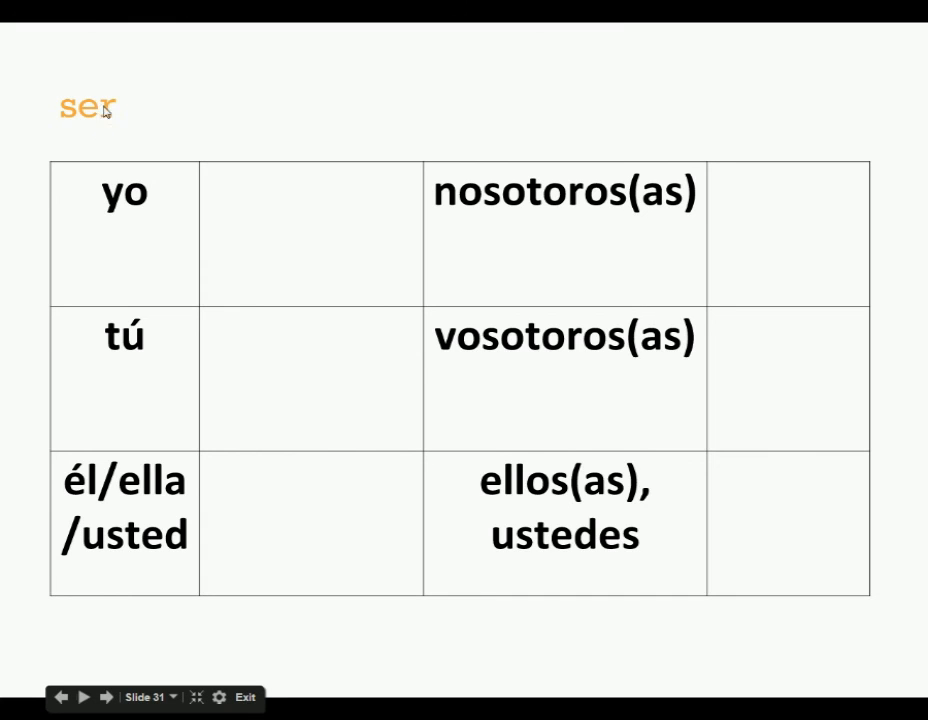
mouse_move(96, 114)
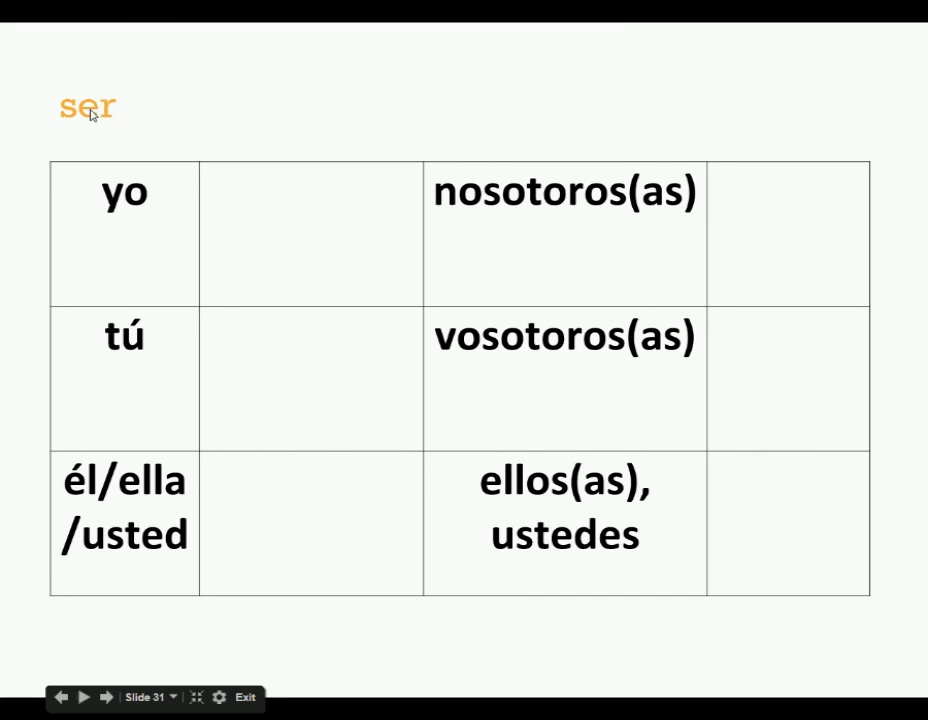
mouse_move(247, 189)
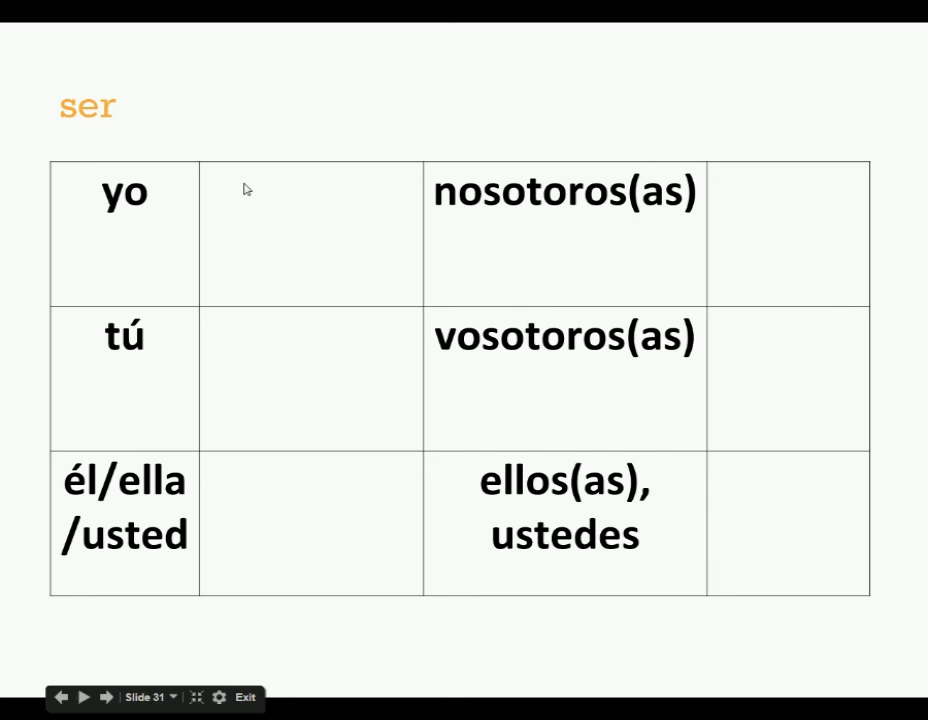
mouse_move(276, 123)
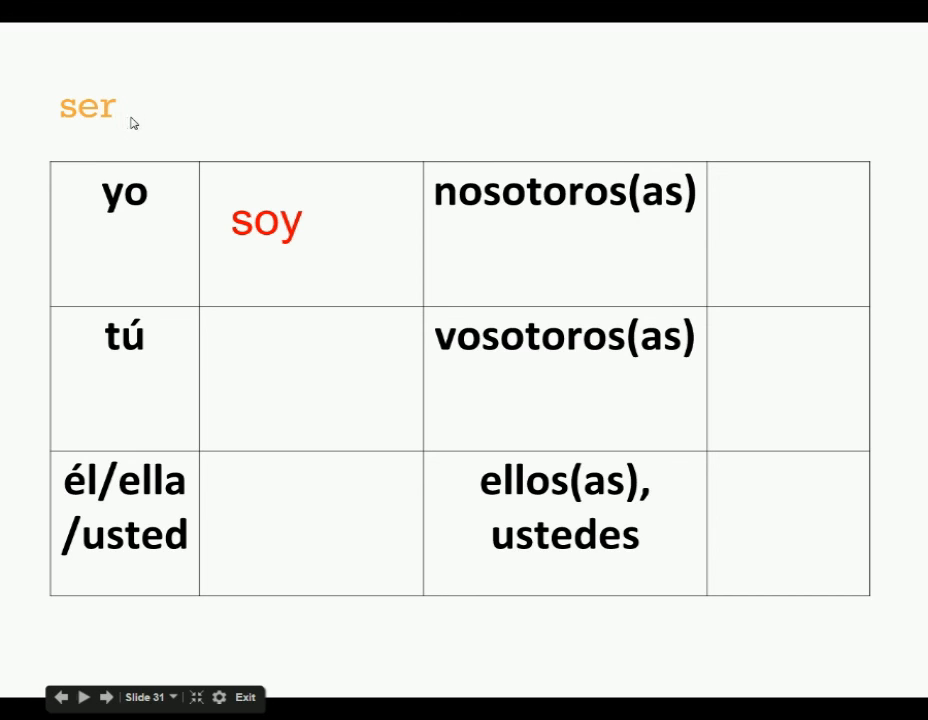
mouse_move(188, 128)
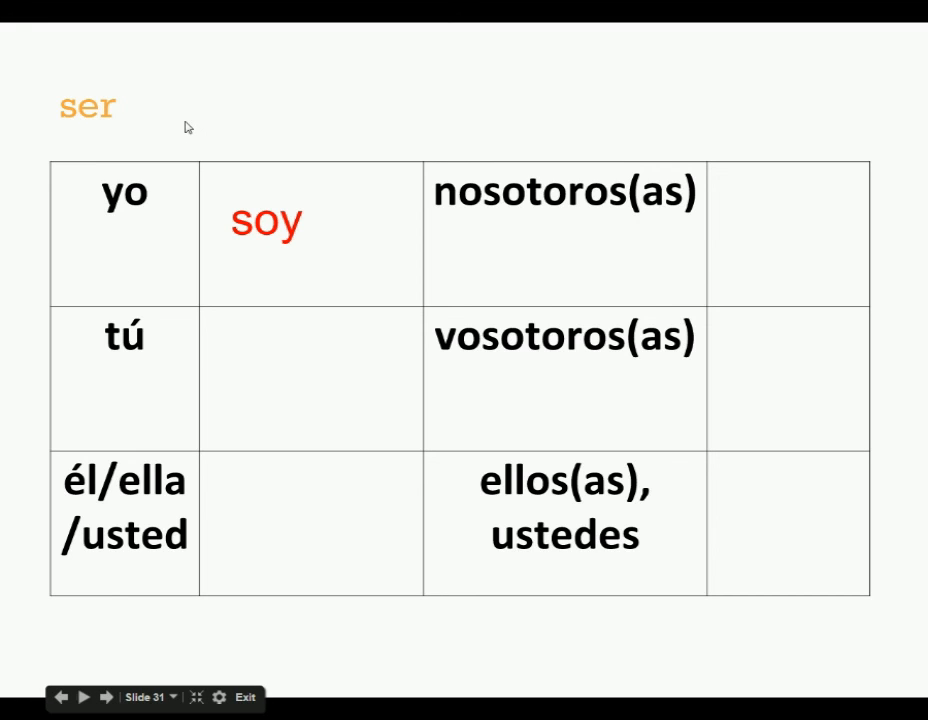